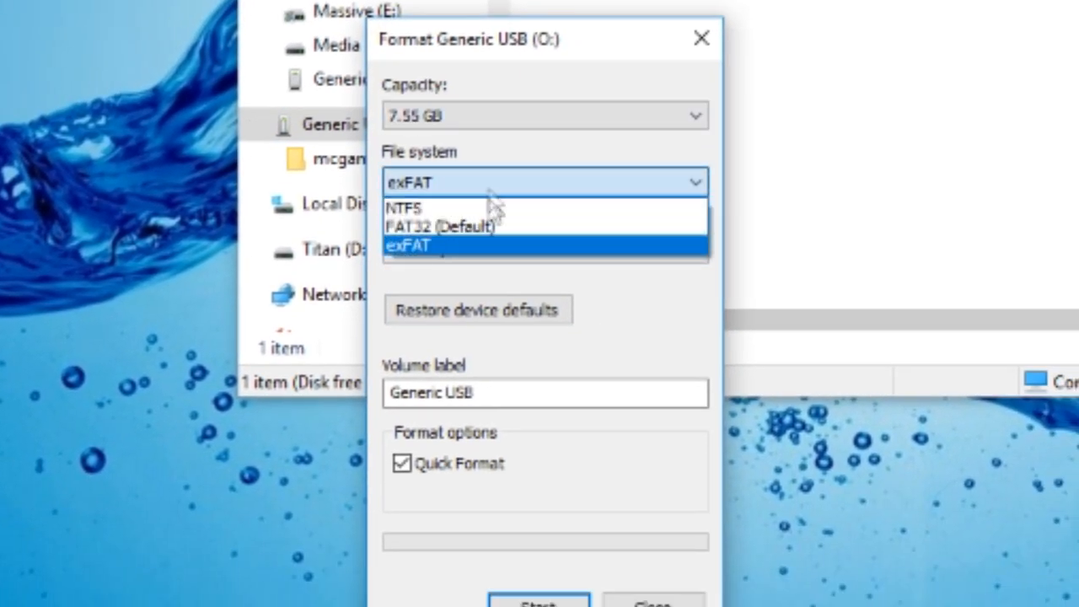
Quick-format the Generic USB stick (O:) with the exFAT file system
click(544, 248)
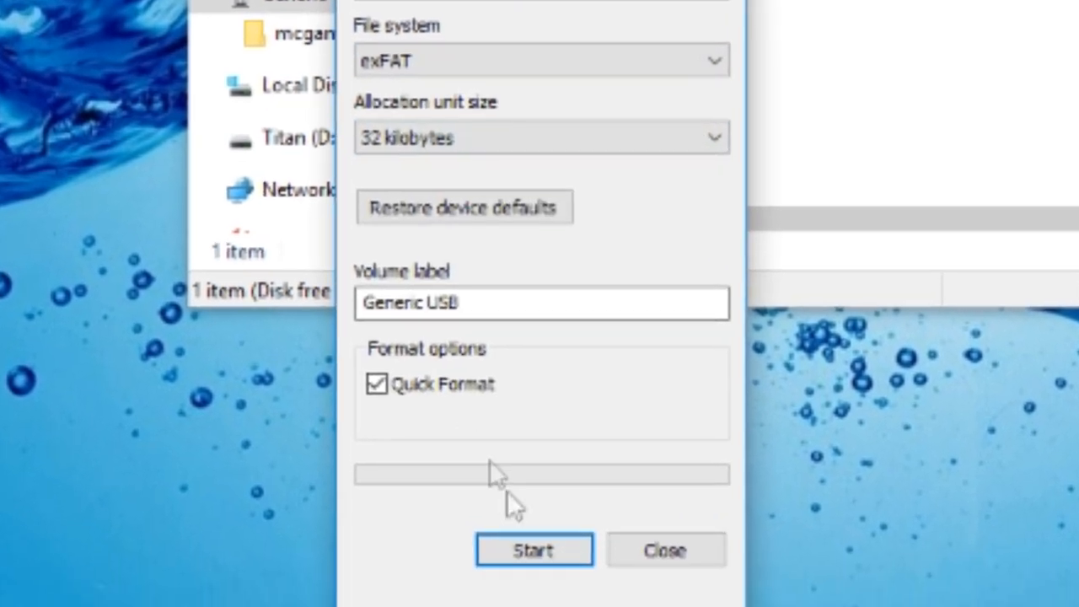
click(533, 549)
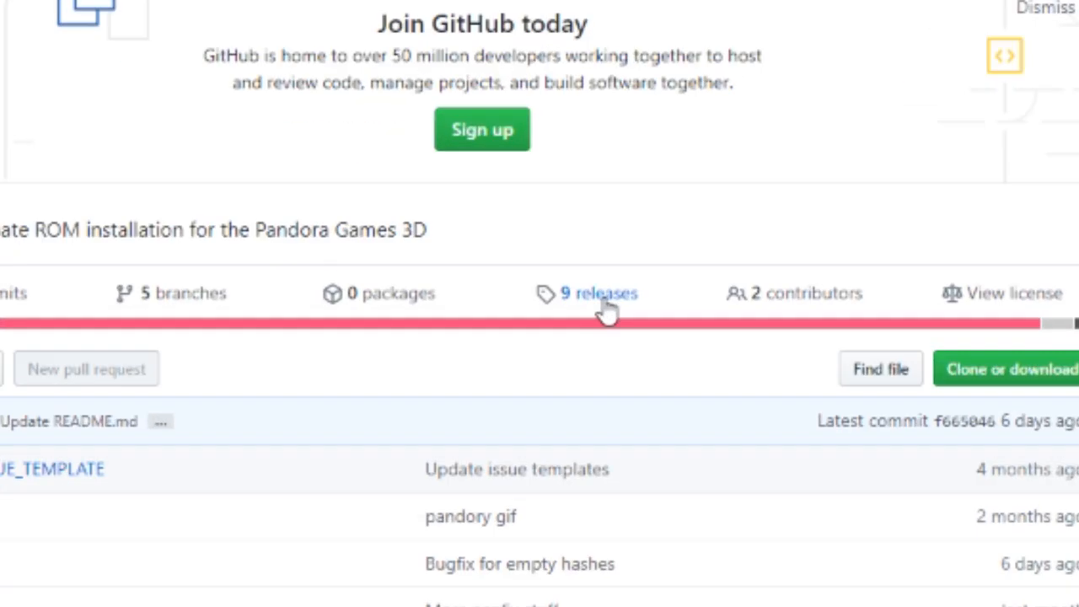
Open the Pandory project's list of releases on GitHub
click(598, 293)
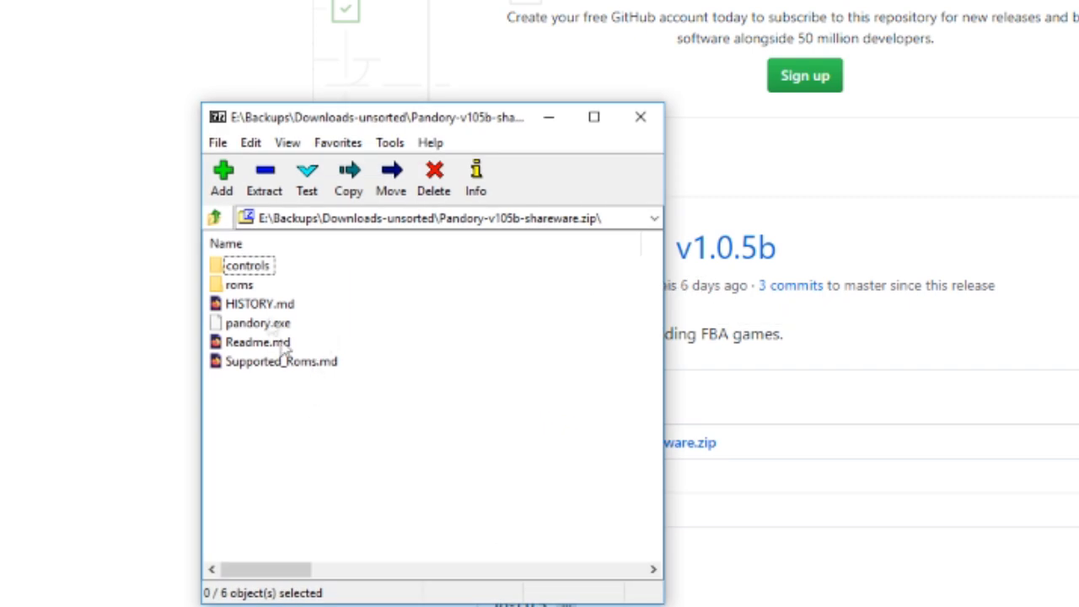
Select all archive items and copy them to d:\pandory
key(ctrl+a)
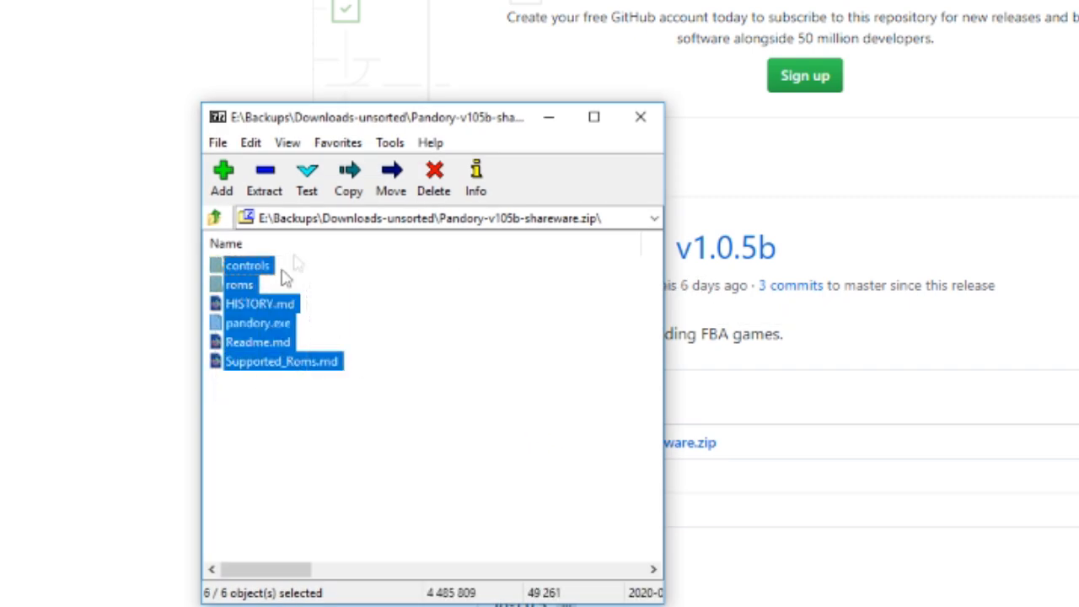
click(348, 177)
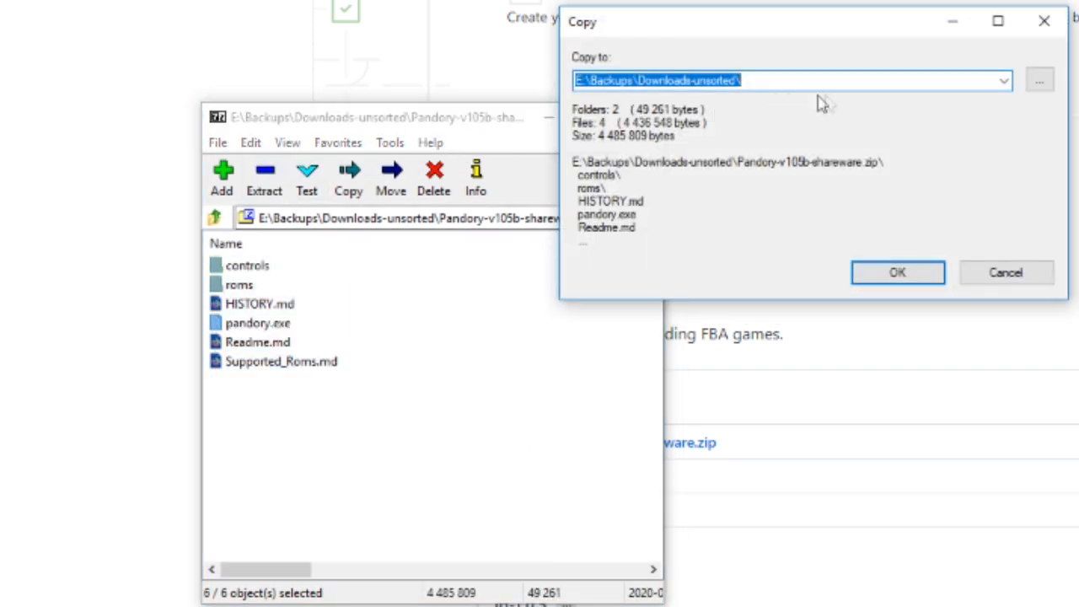
text(d.)
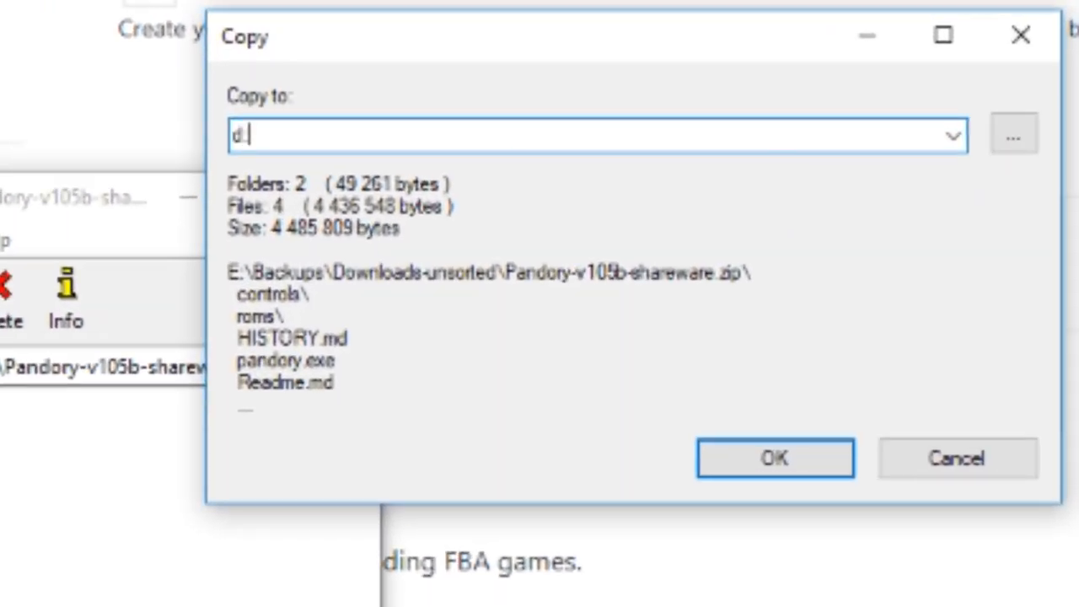
text(:/)
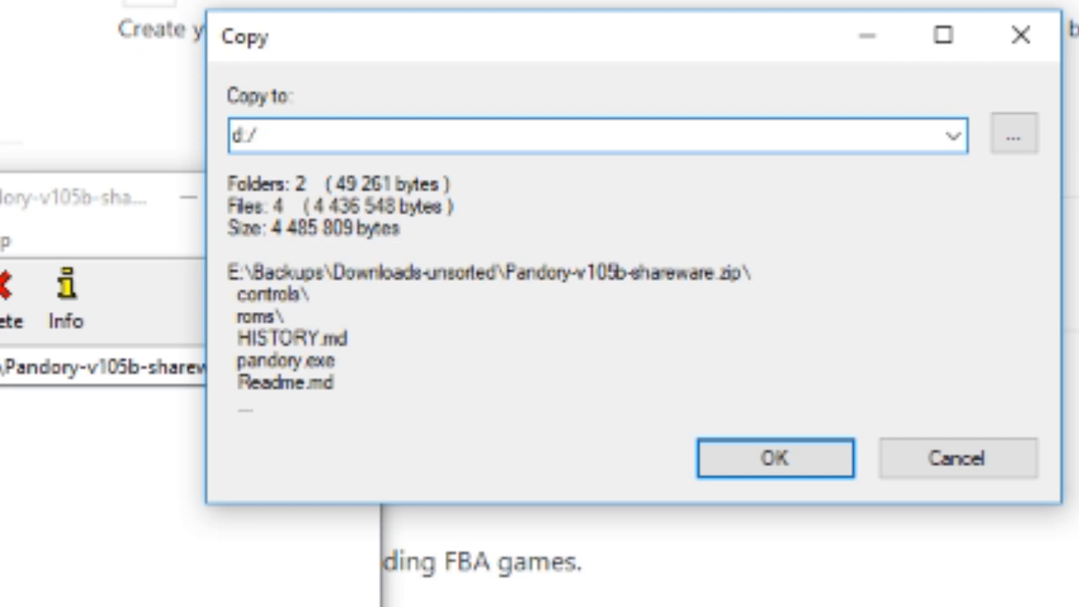
key(Backspace)
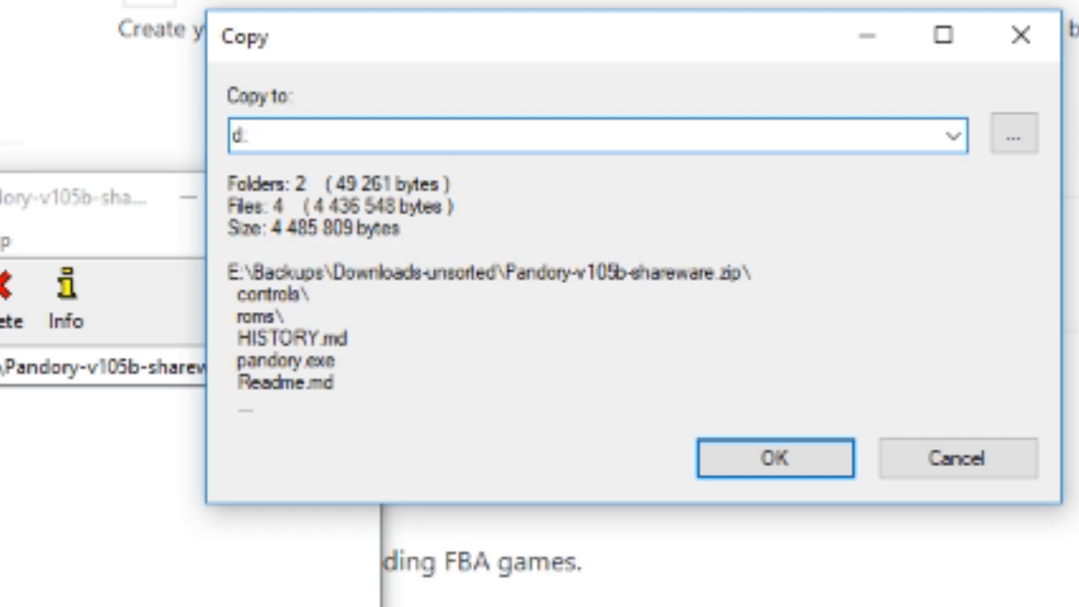
text(\)
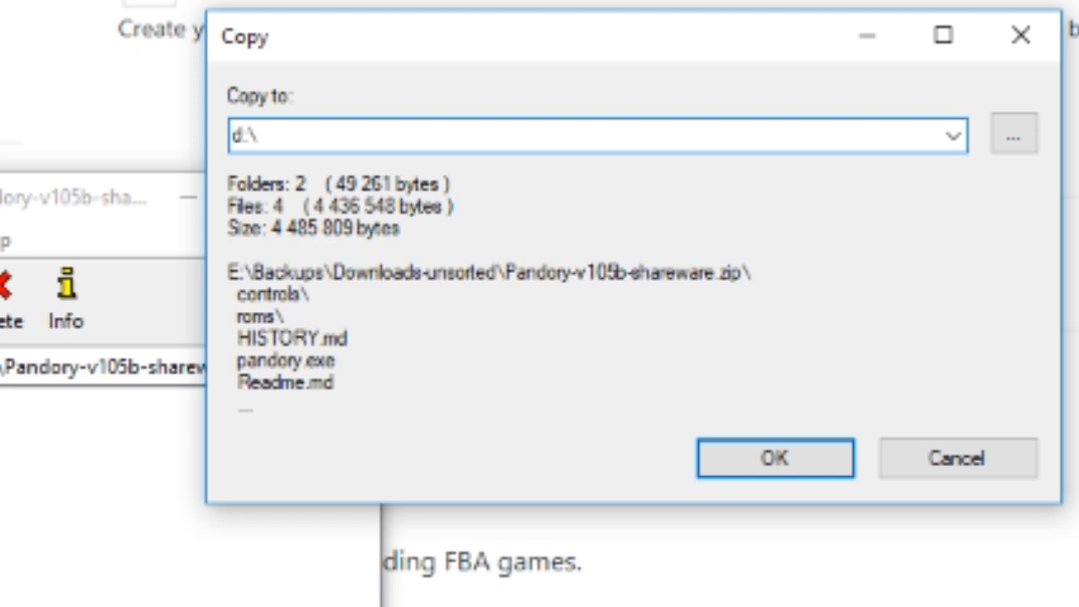
text(pandory)
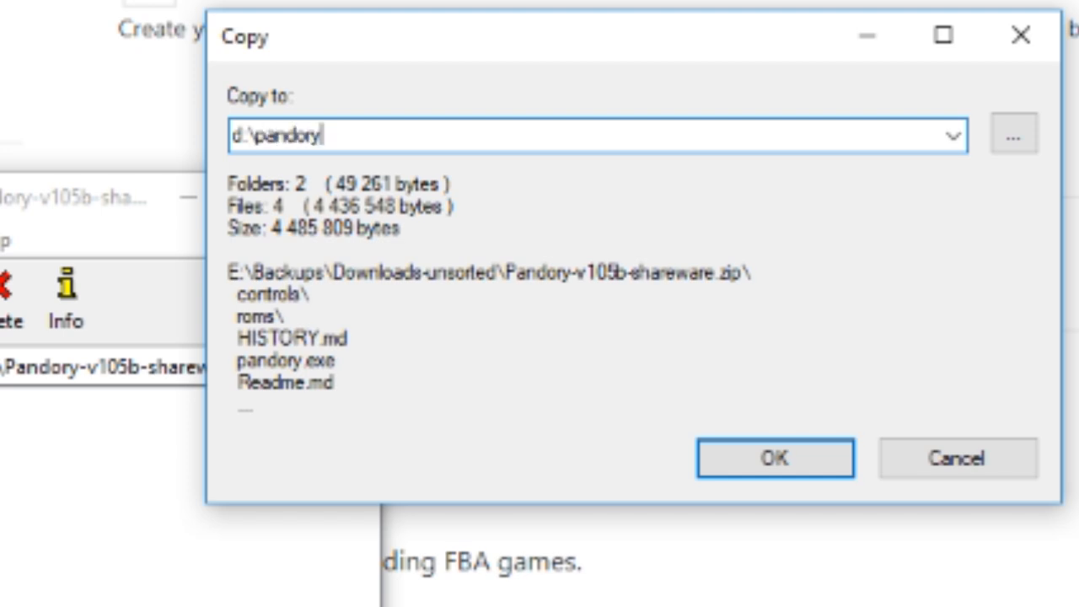
click(773, 457)
text(c)
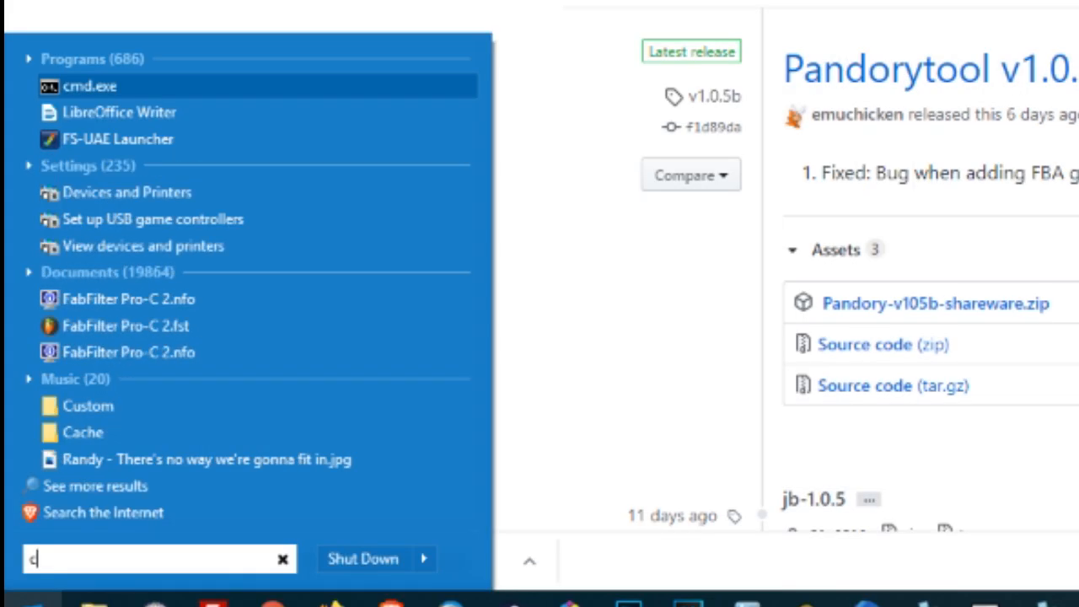
Switch the console to drive D: and enter the pandory folder
text(md)
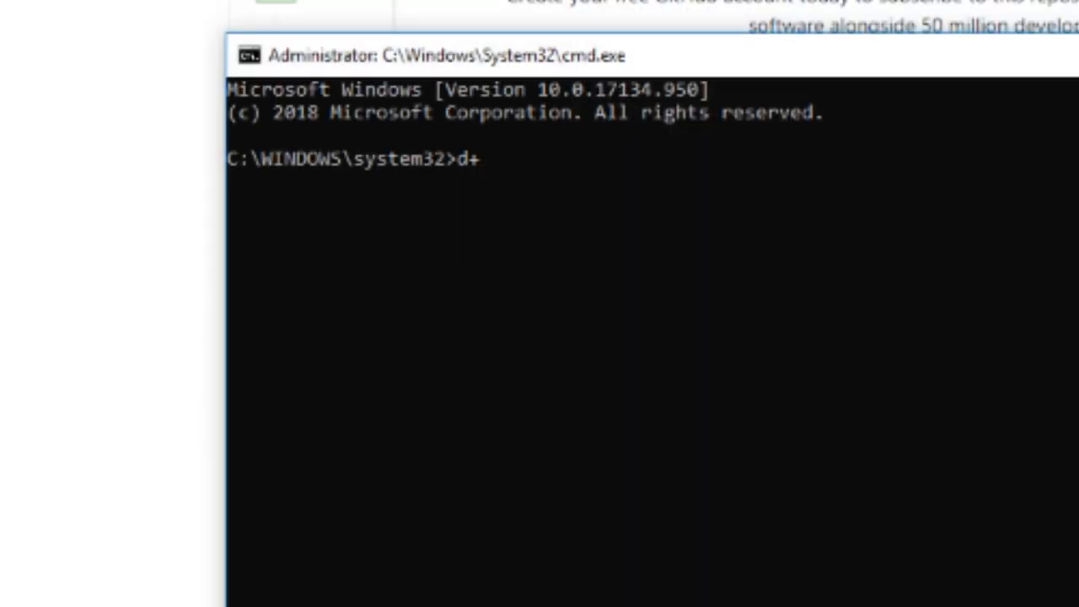
key(Return)
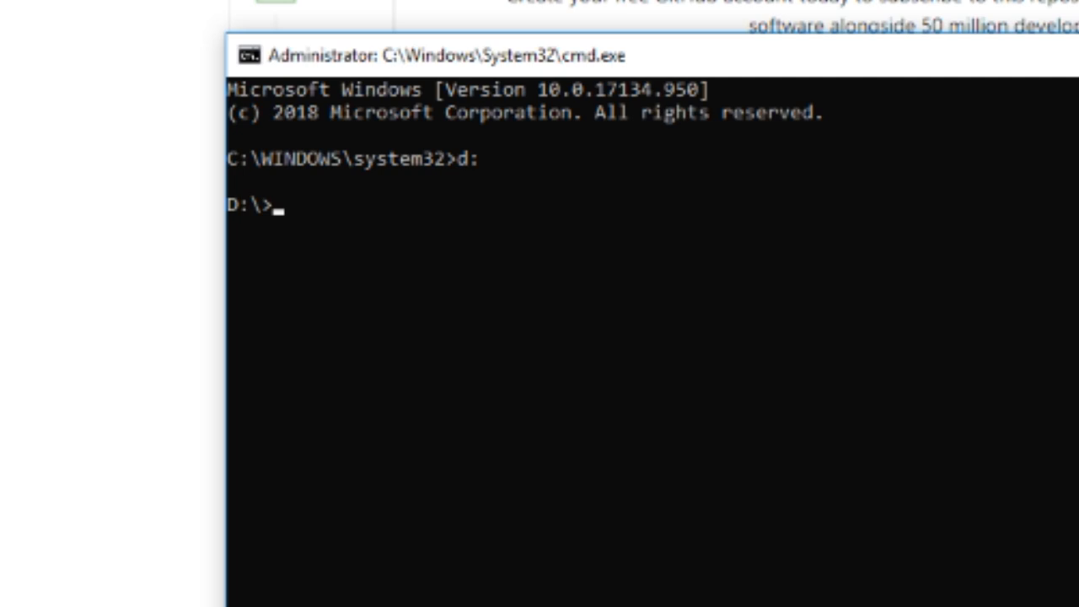
text(cd pan)
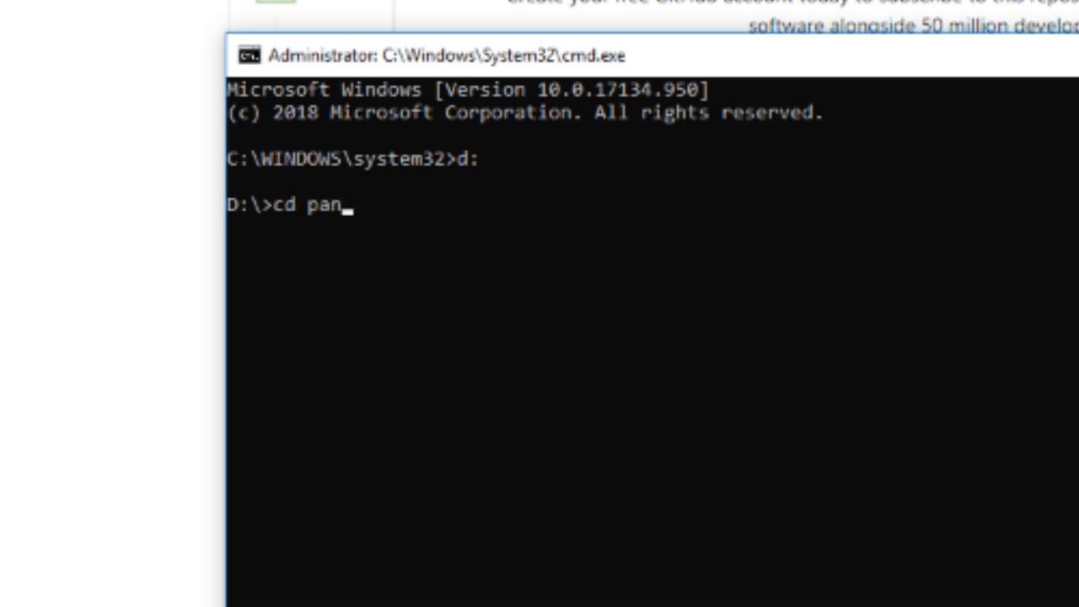
key(Return)
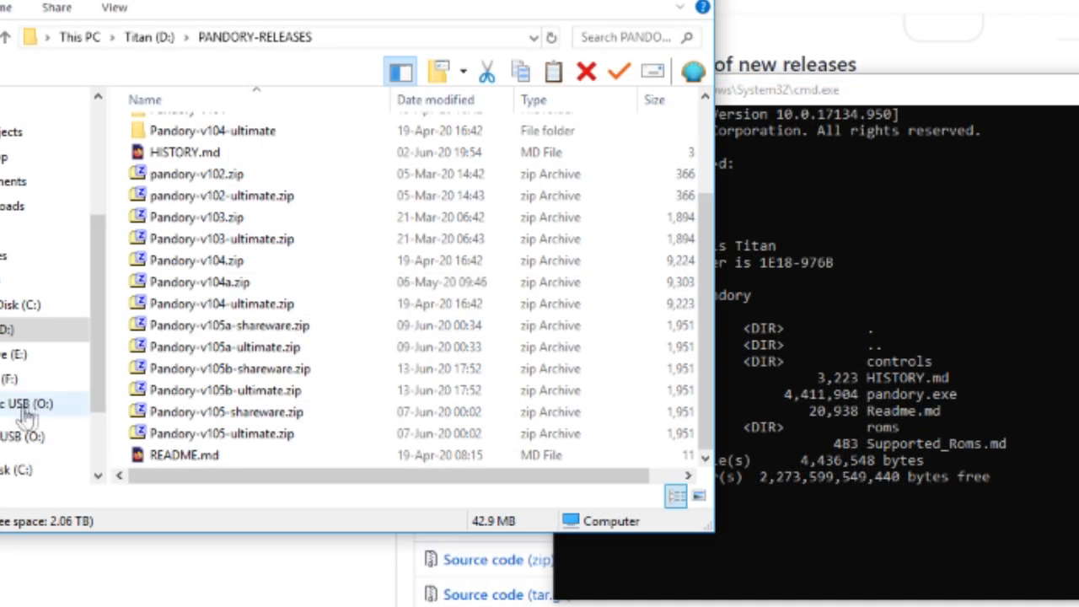
Run pandory pspfix stage1 against the USB stick on drive O:
click(25, 403)
text(pa)
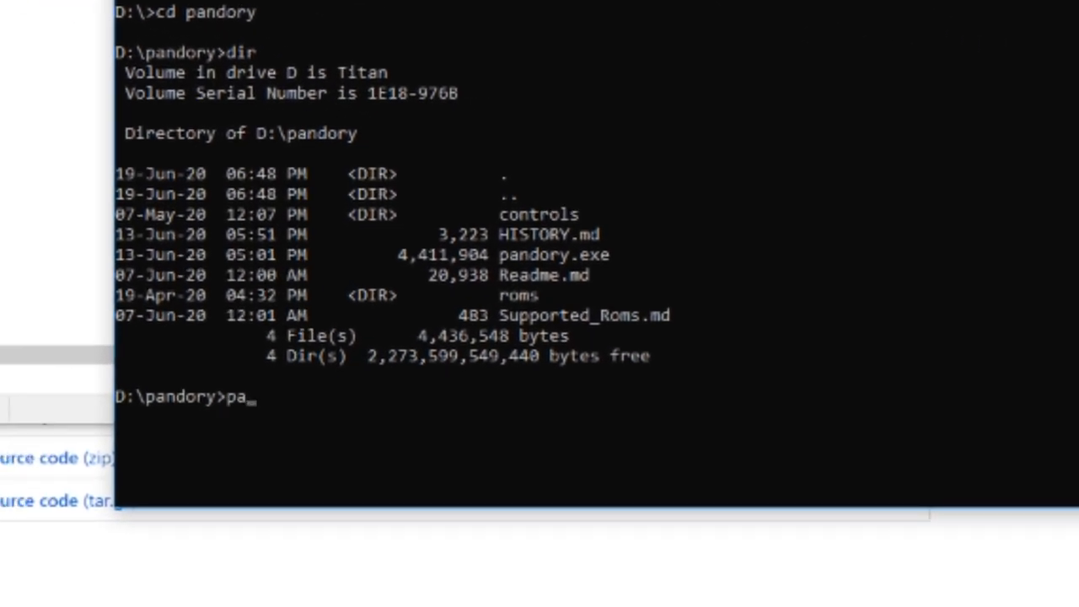
text(ndory)
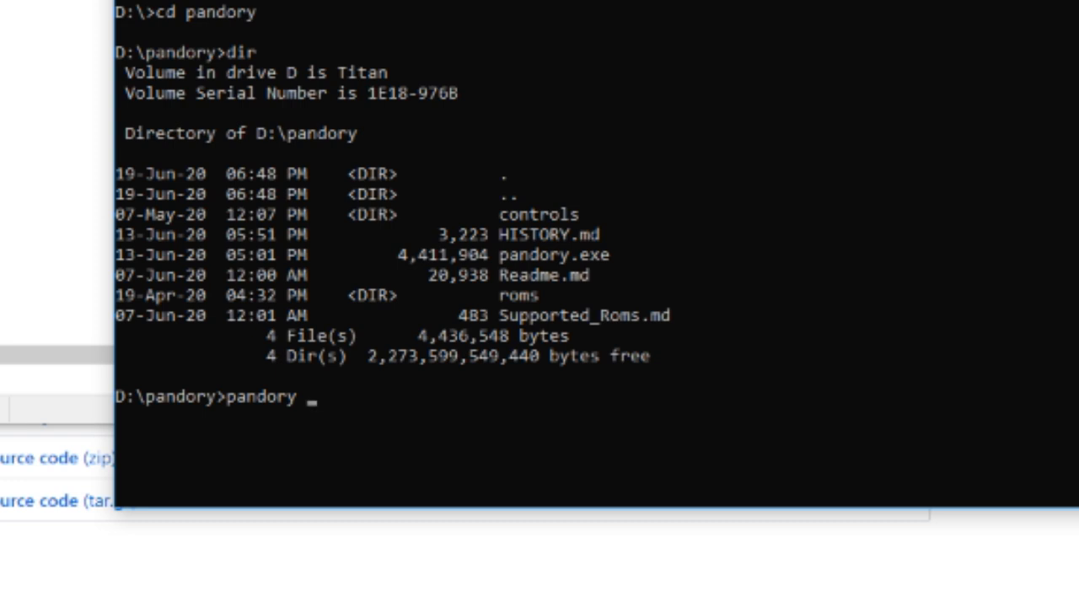
text(pspfix s)
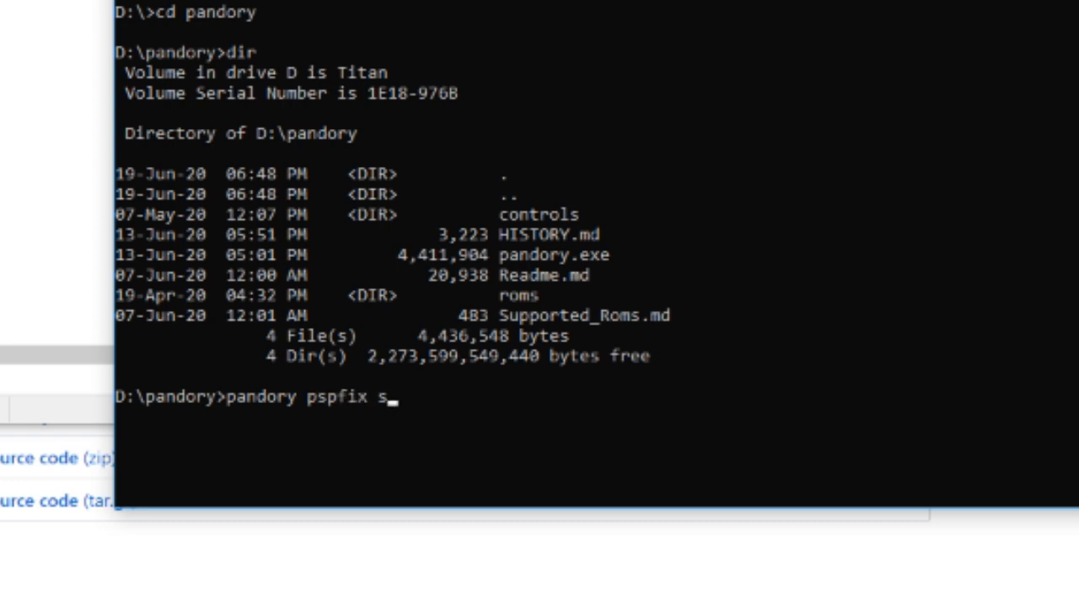
text(tage1 o)
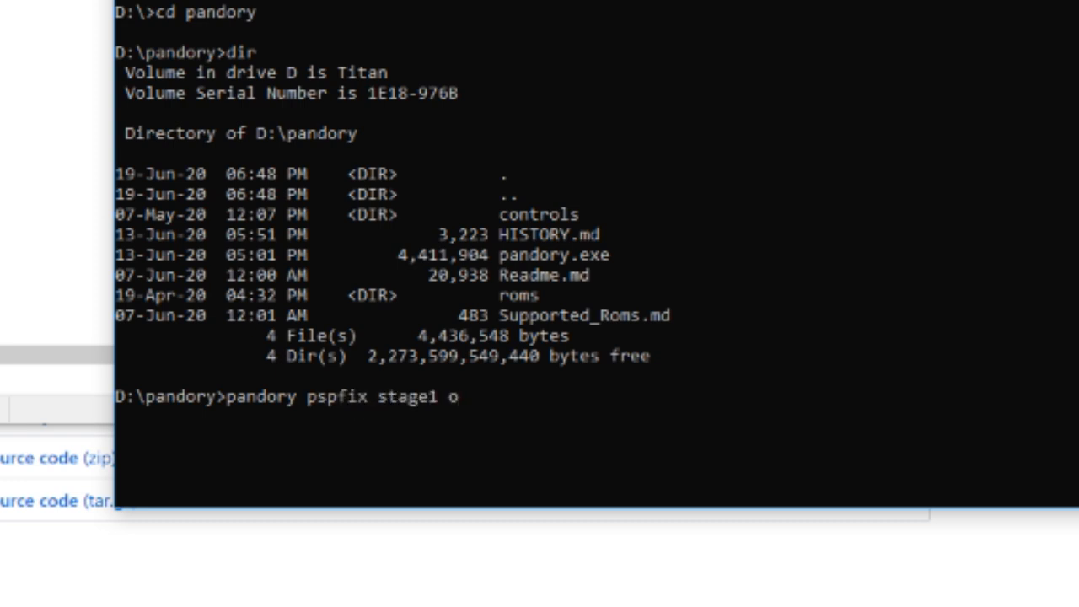
text(:)
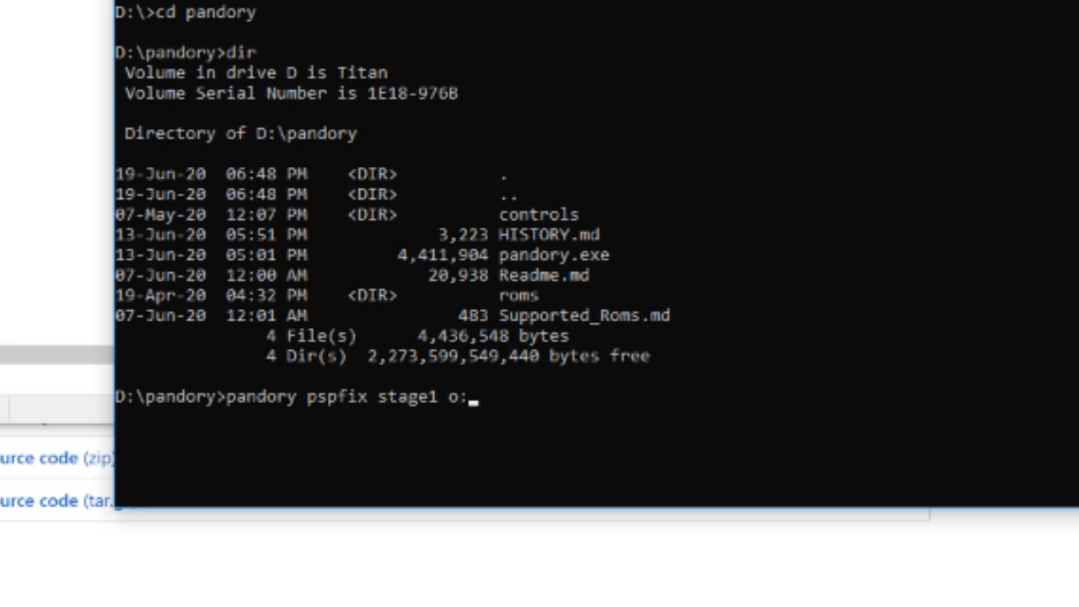
text(O)
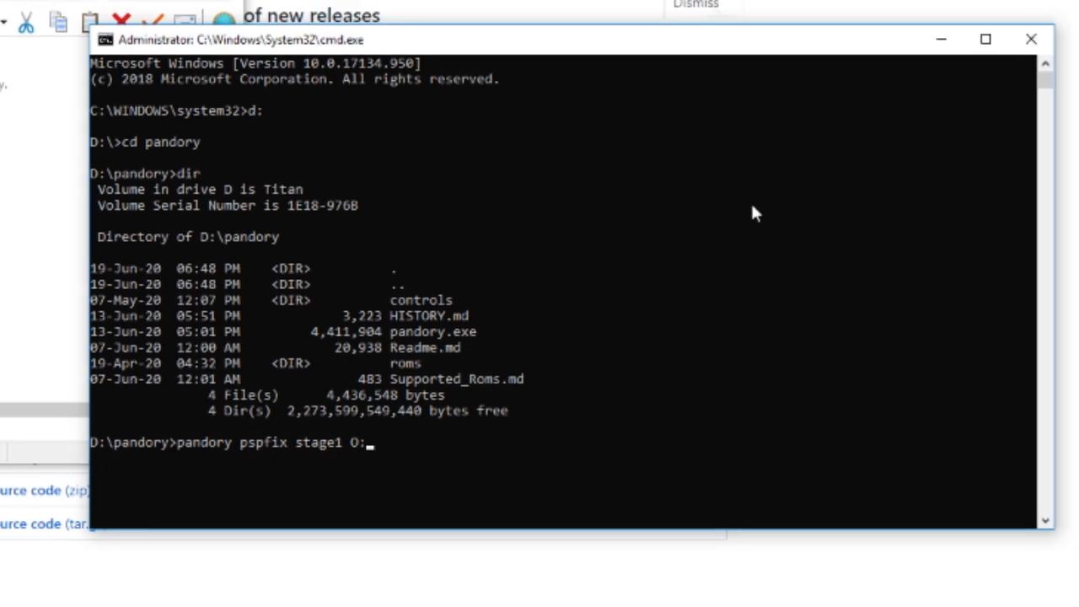
key(Return)
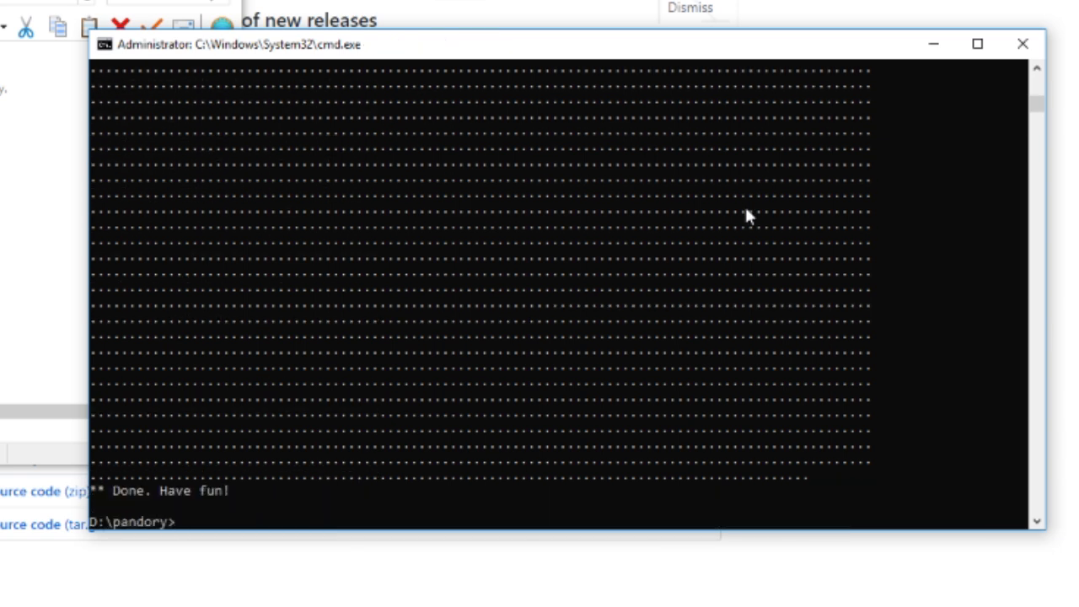
mouse_move(749, 253)
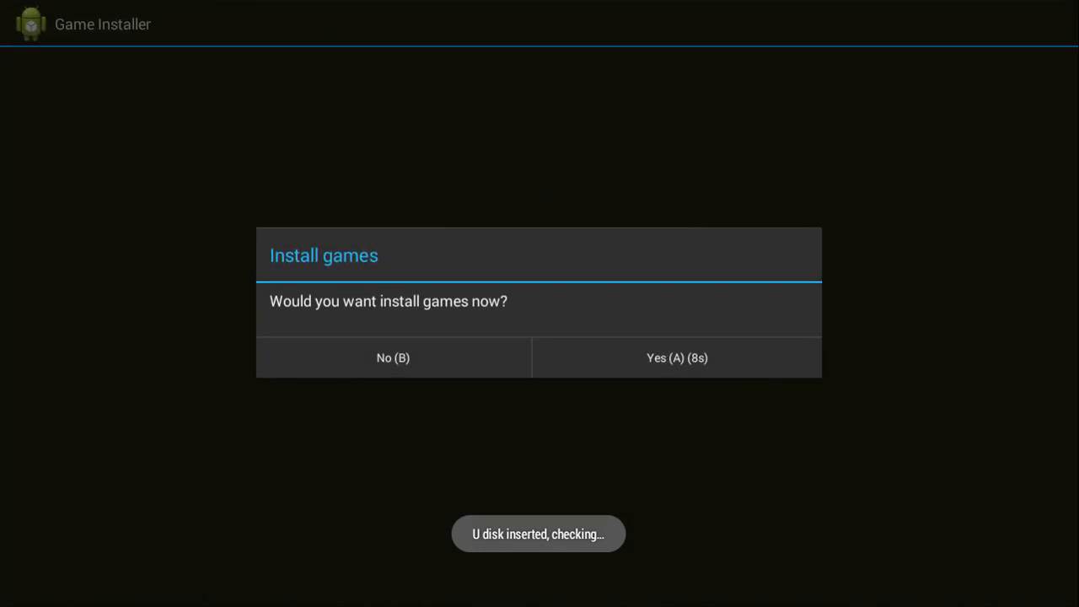
Answer Yes on the console's prompt to install games from the USB stick
click(677, 358)
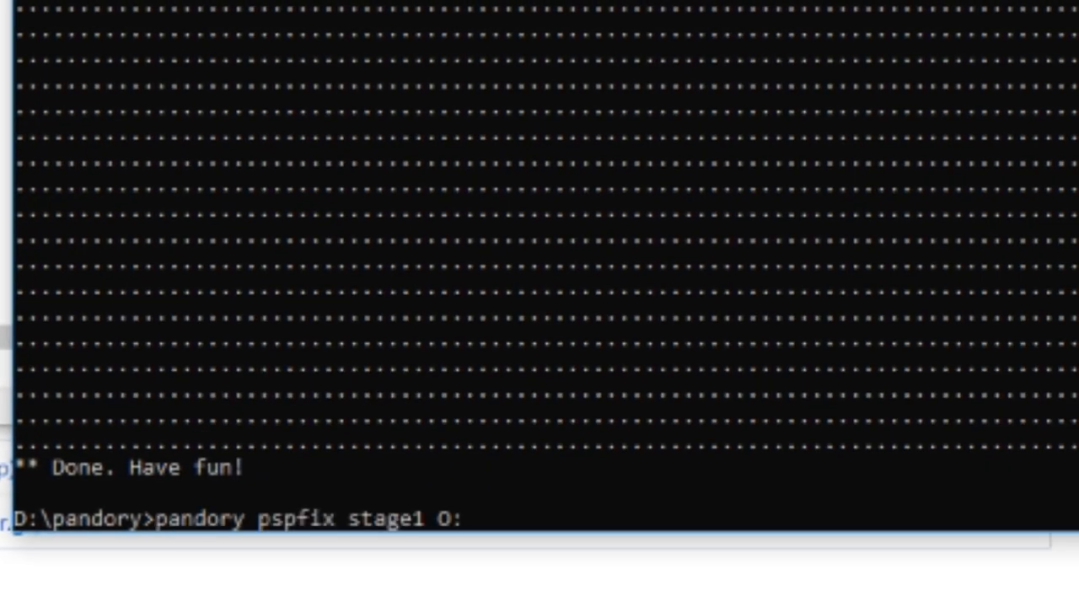
Run pandory pspfix stage2 on drive P: and scroll through the ROM patching output
text(P)
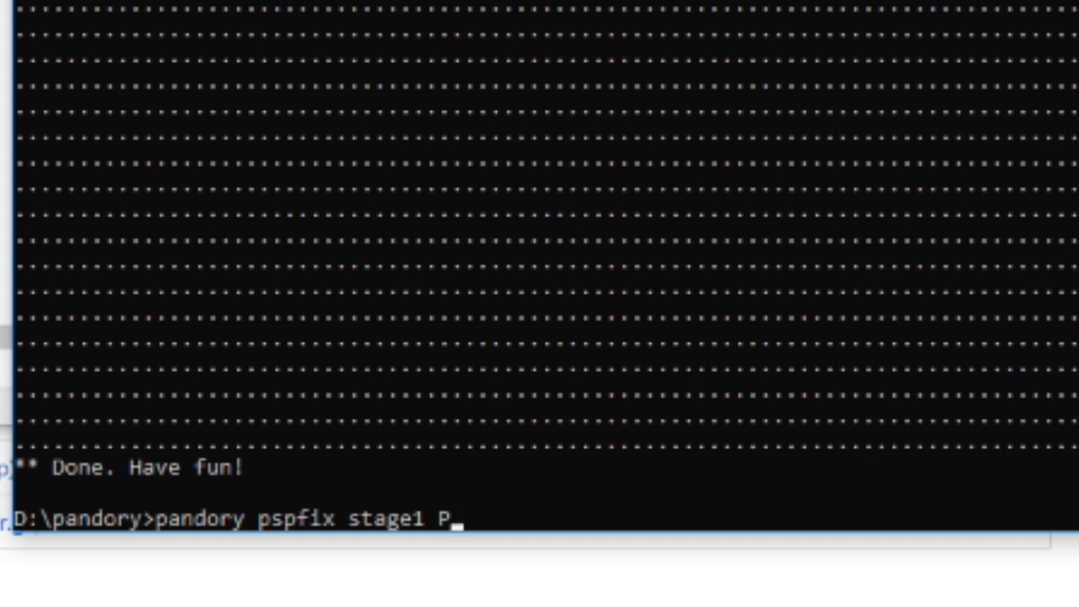
text(:)
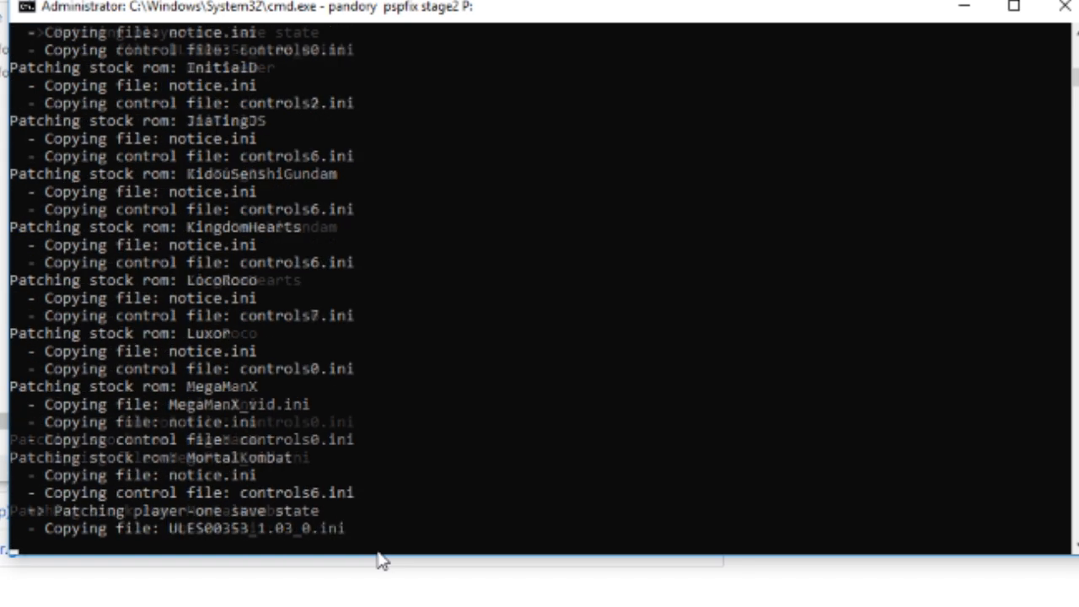
scroll(down, 3)
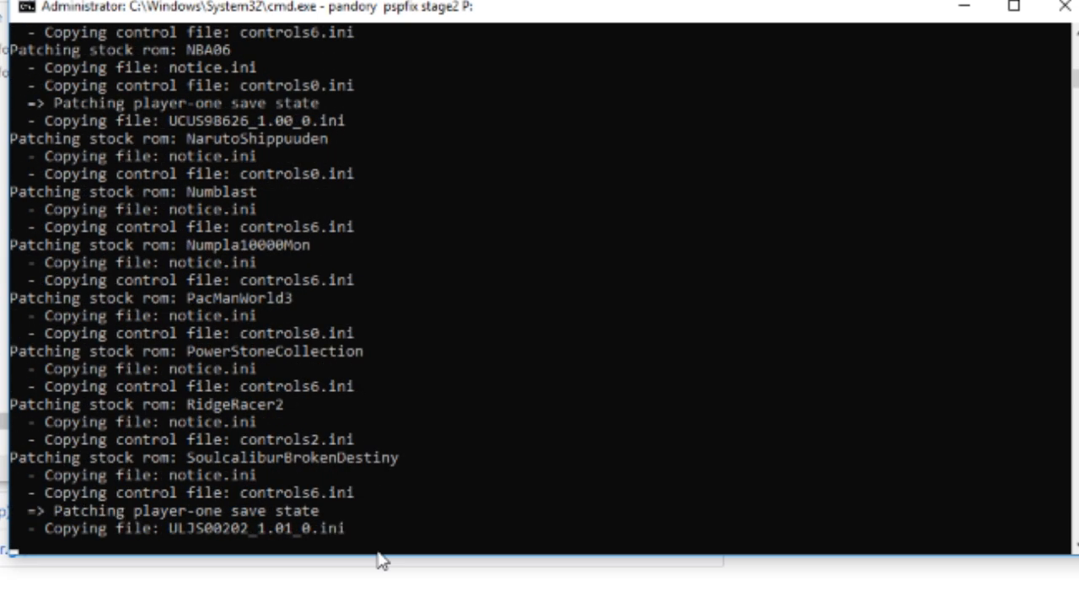
scroll(down, 3)
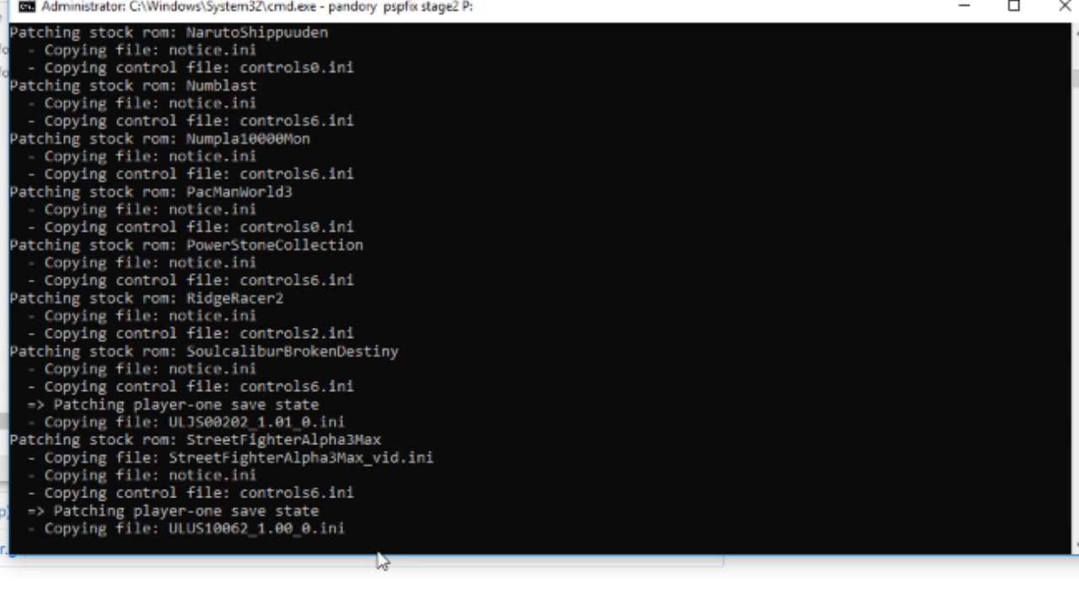
scroll(down, 3)
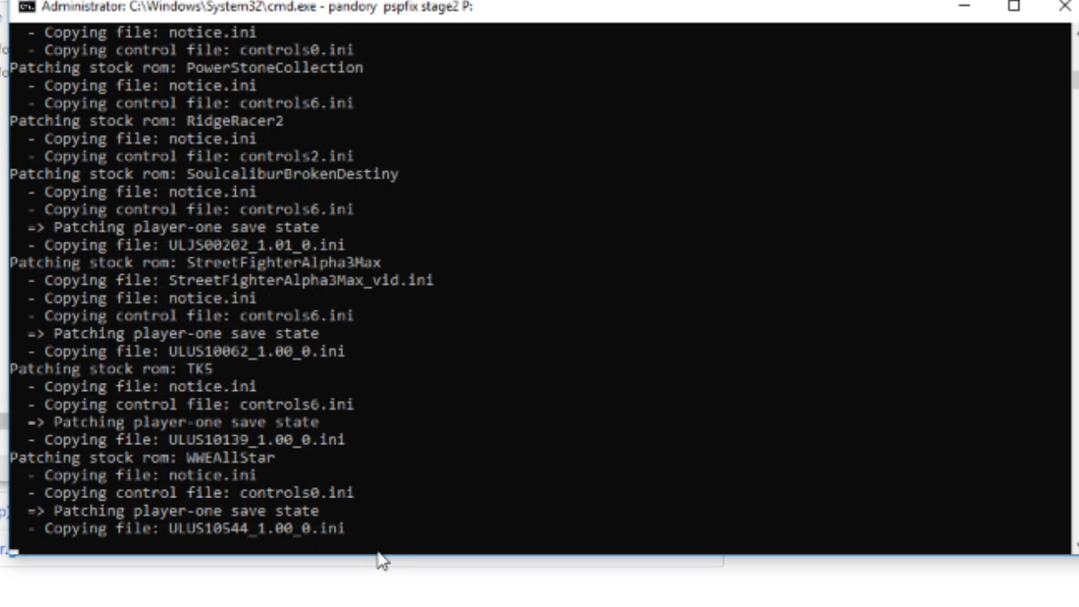